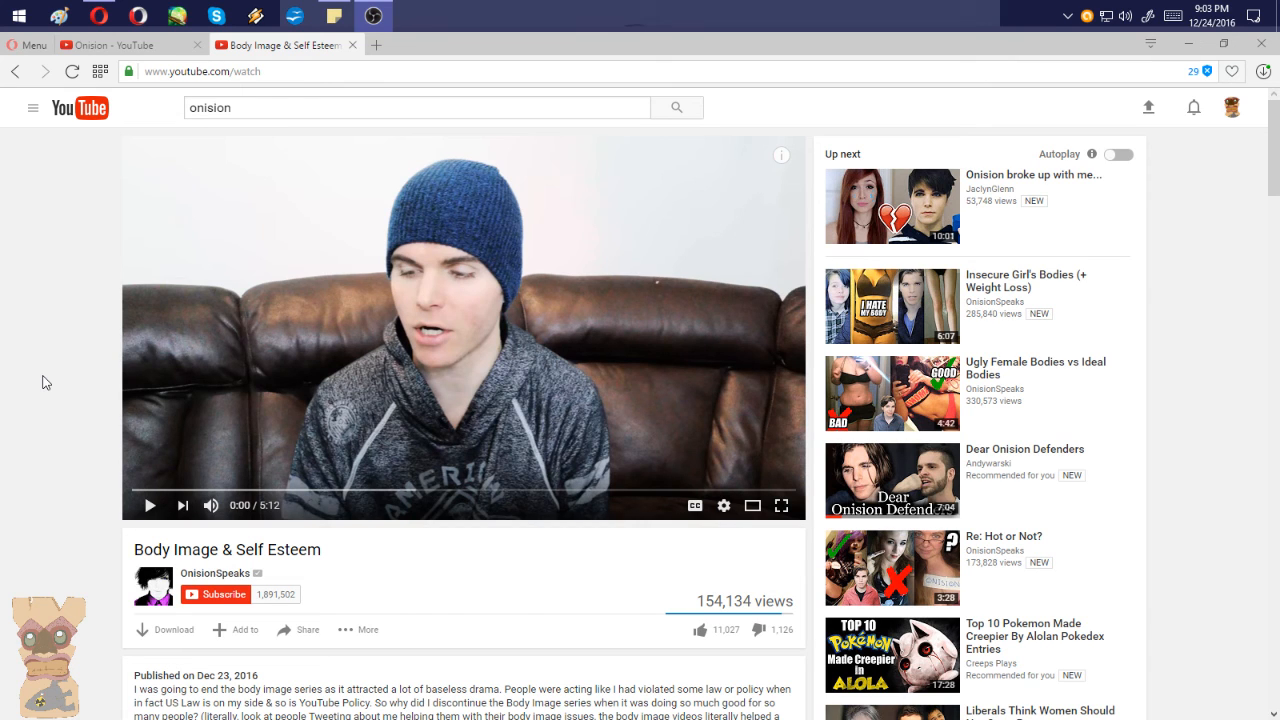
scroll(down, 3)
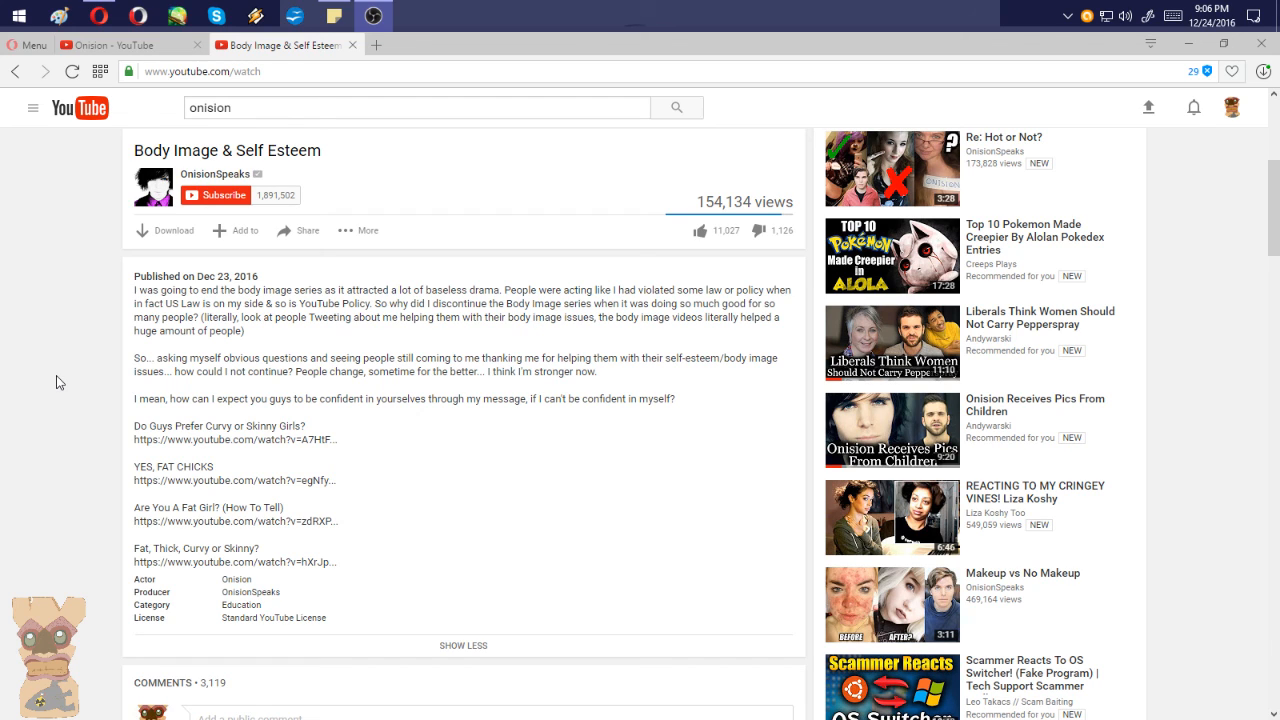
mouse_move(17, 382)
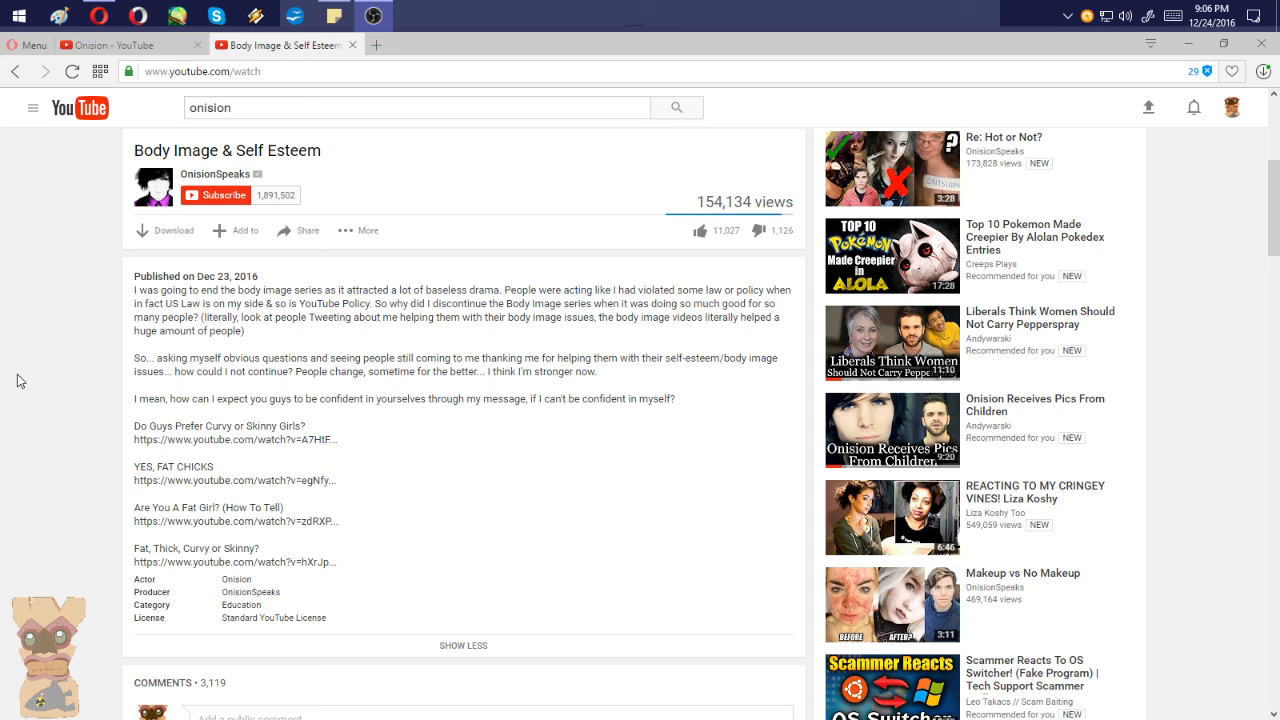
mouse_move(56, 358)
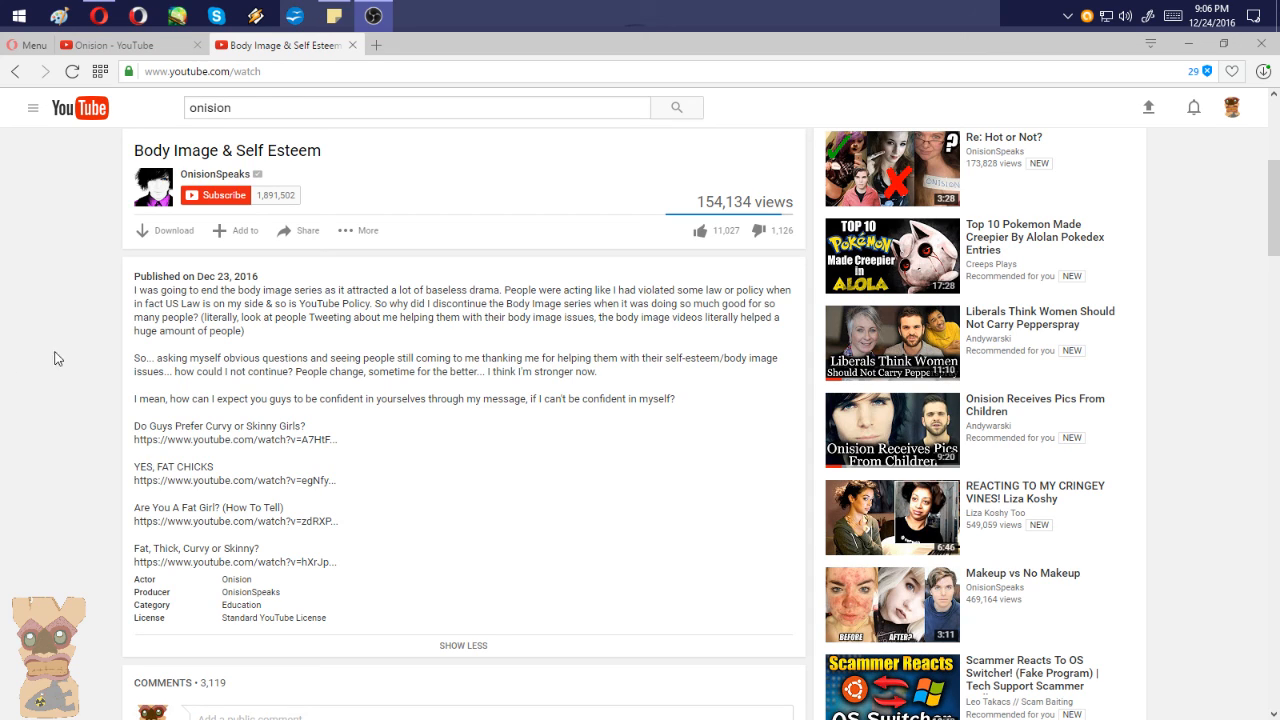